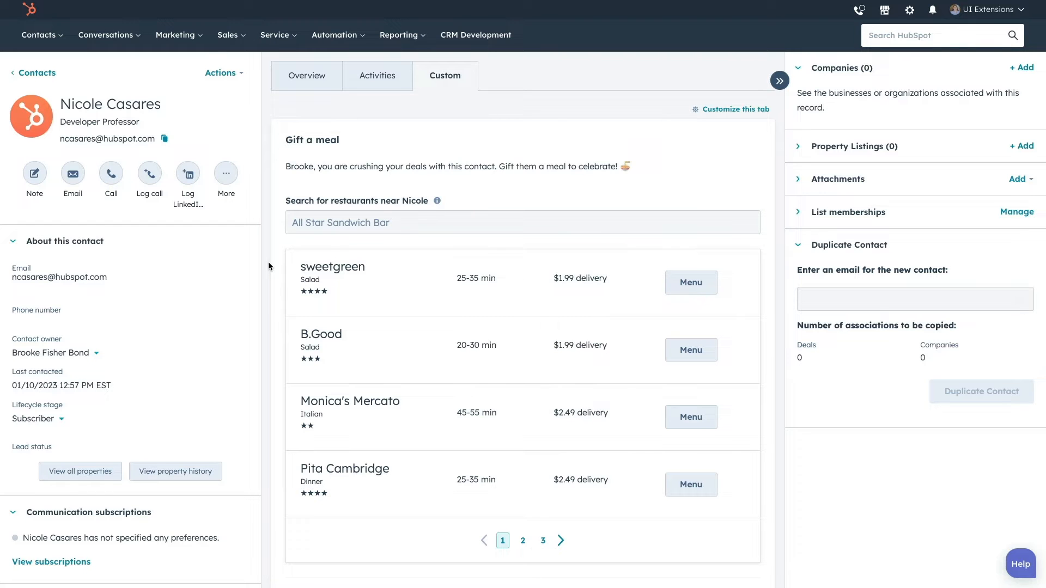
- Gift a sweetgreen bowl with warm wild rice and balsamic vinaigrette, messaging 'Thanks for being a great customer'
click(690, 282)
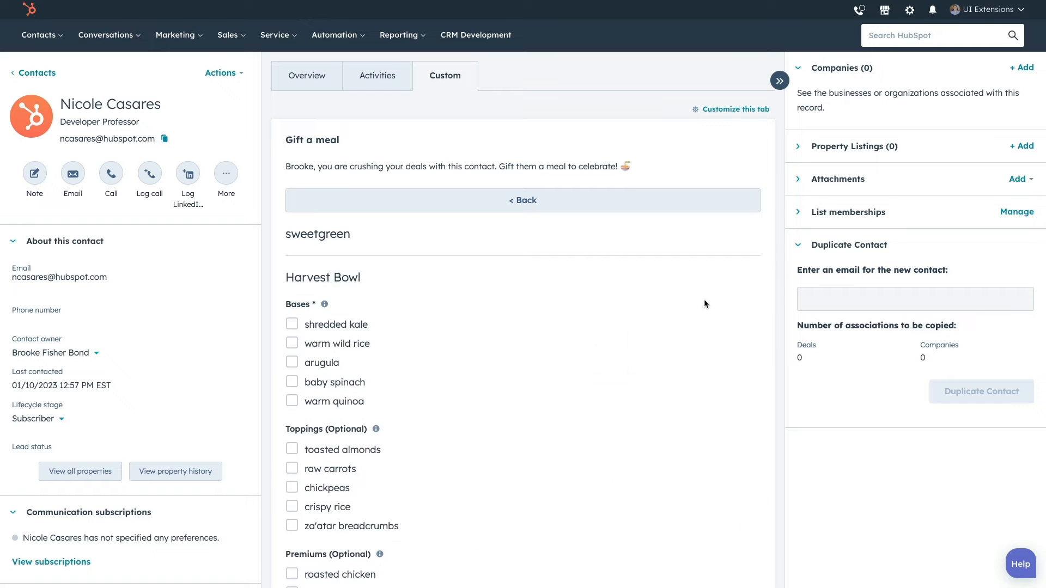
click(292, 197)
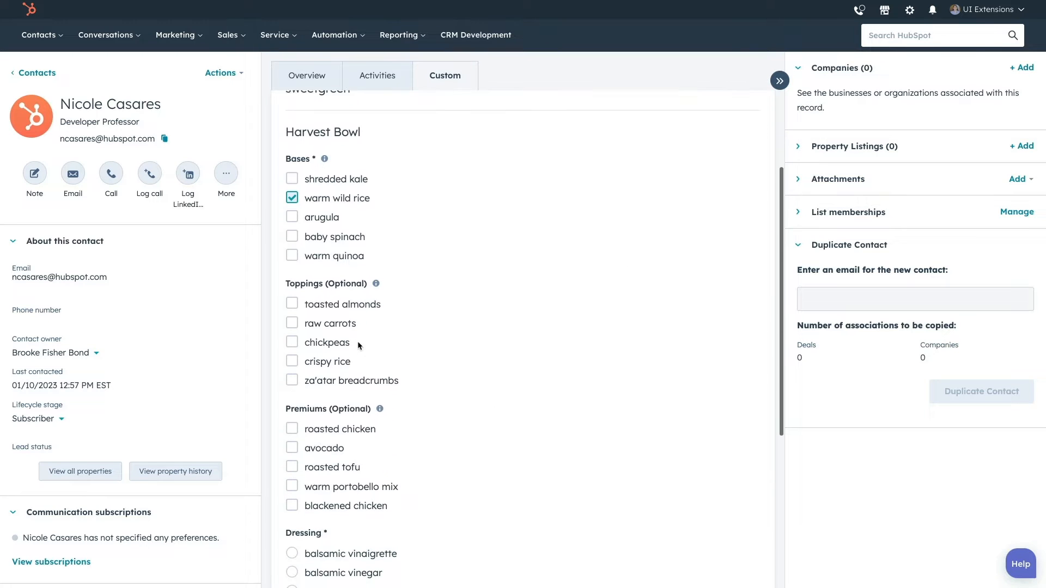
scroll(down, 3)
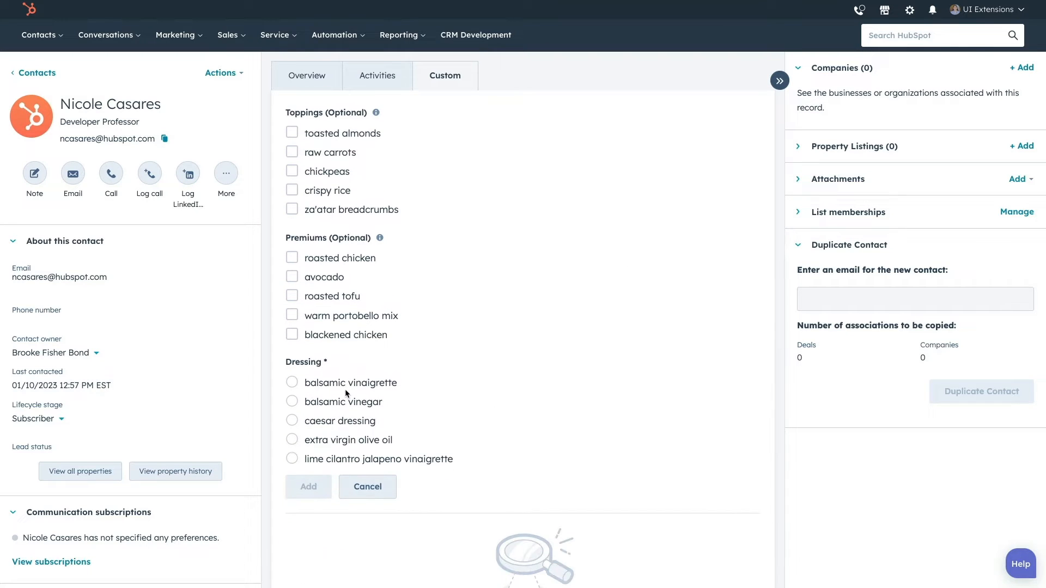
click(291, 382)
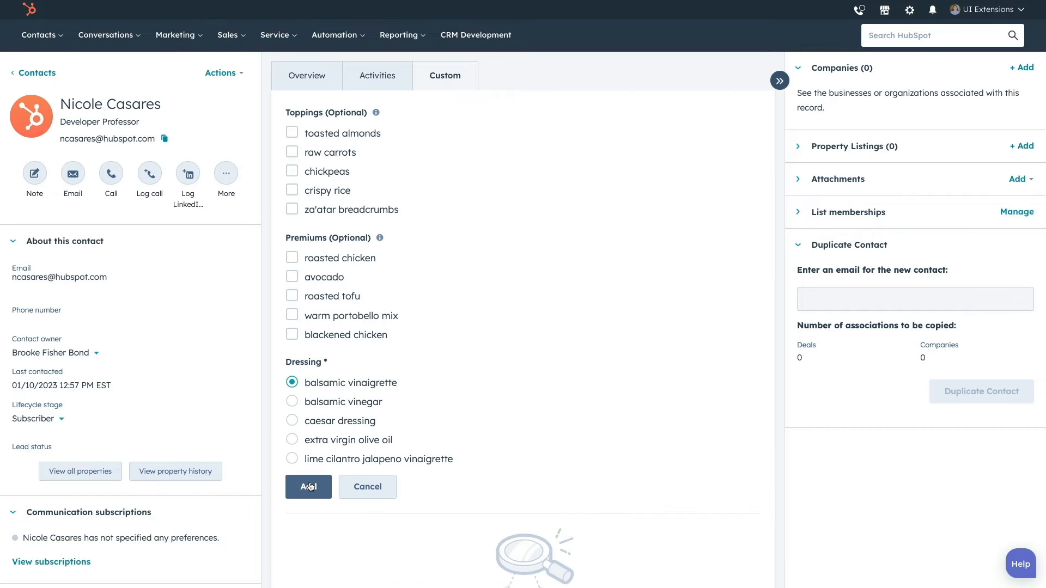
text(Thanks for b)
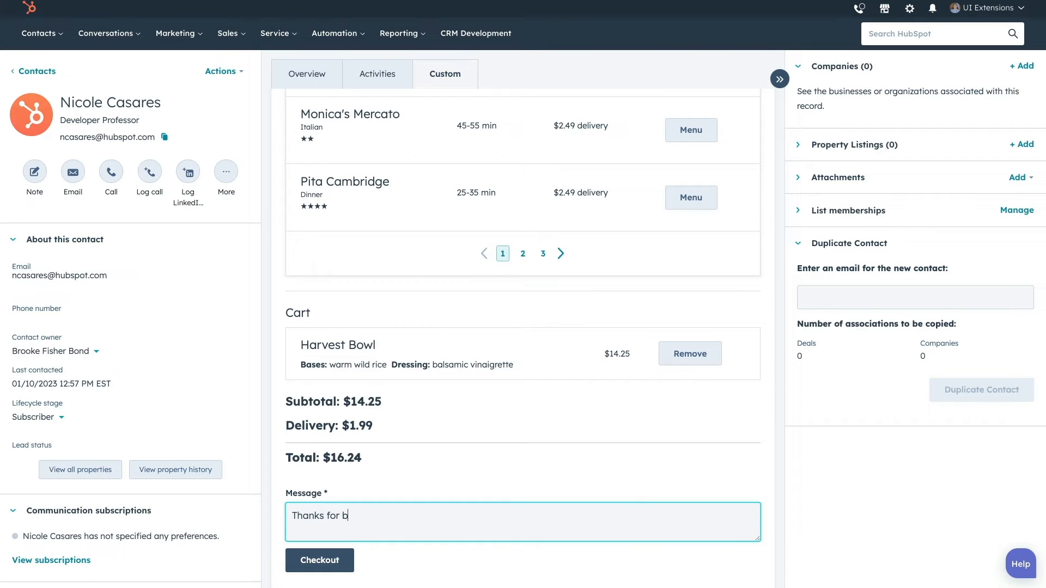
text(eing a great customer)
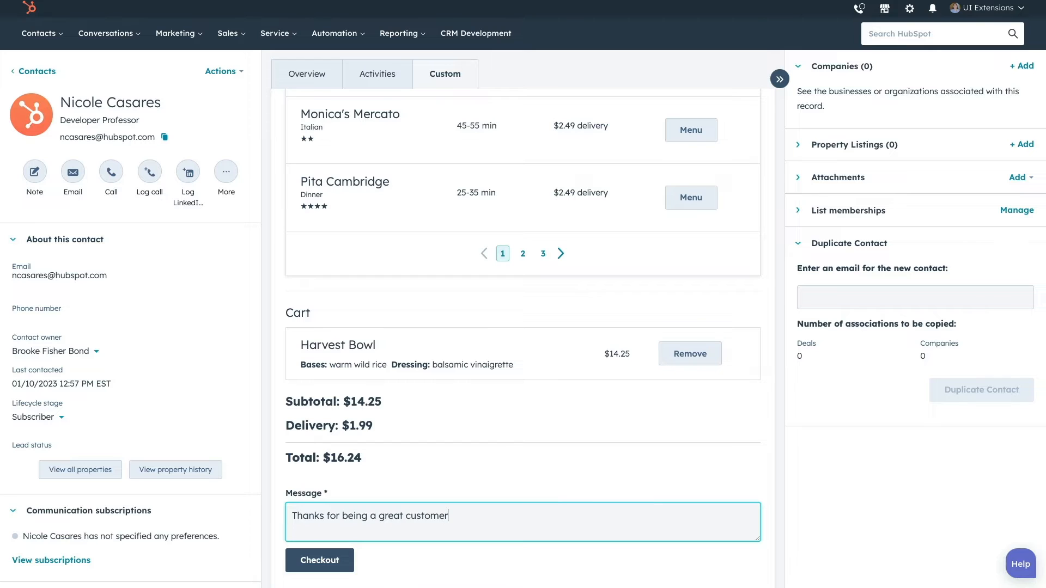
click(319, 560)
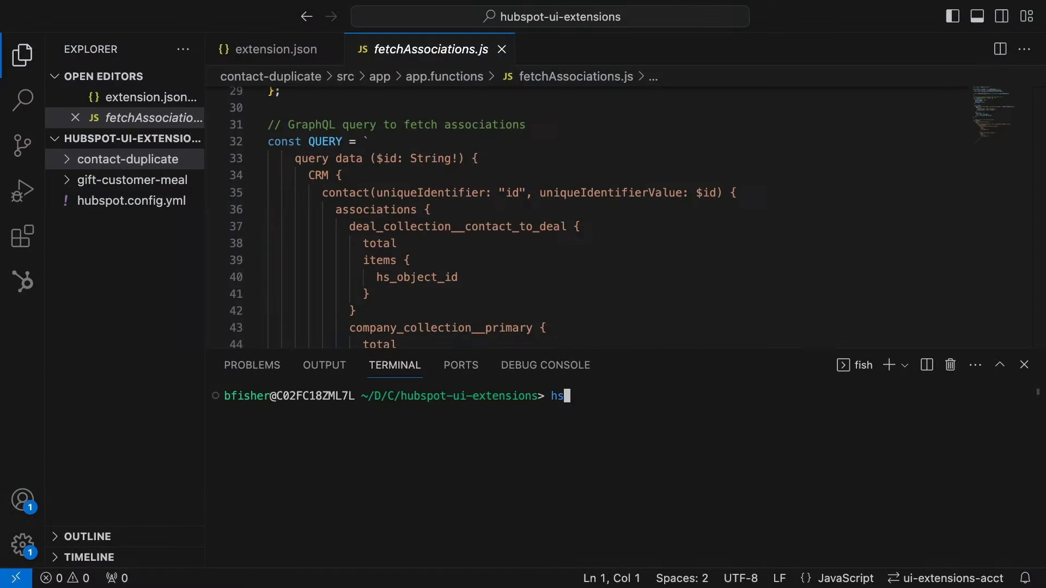
- Start hs project create named ui-custom-card, then view the contact-duplicate card's Extension.tsx
text(project create)
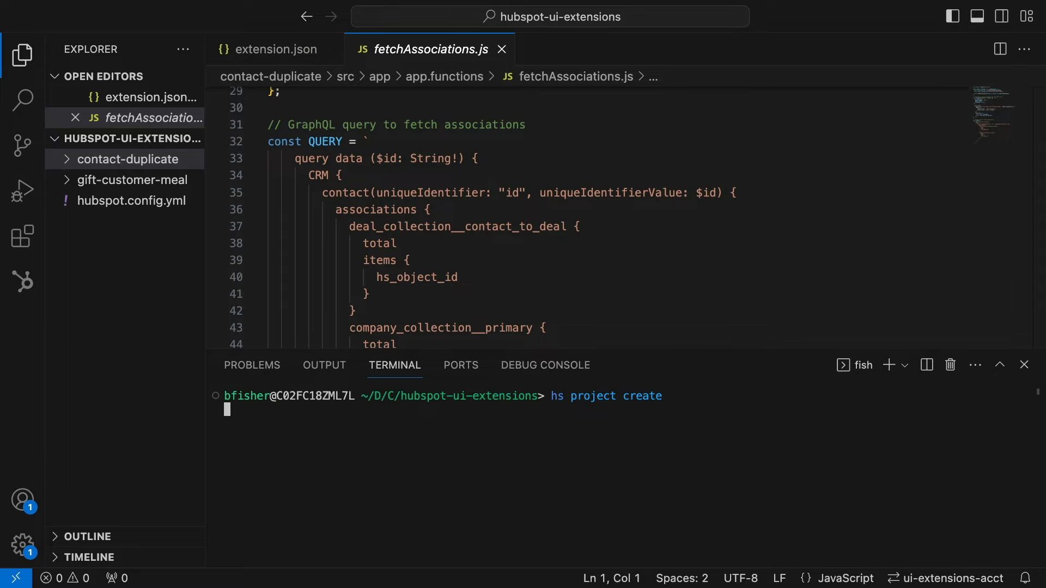
text(ui-custom-card)
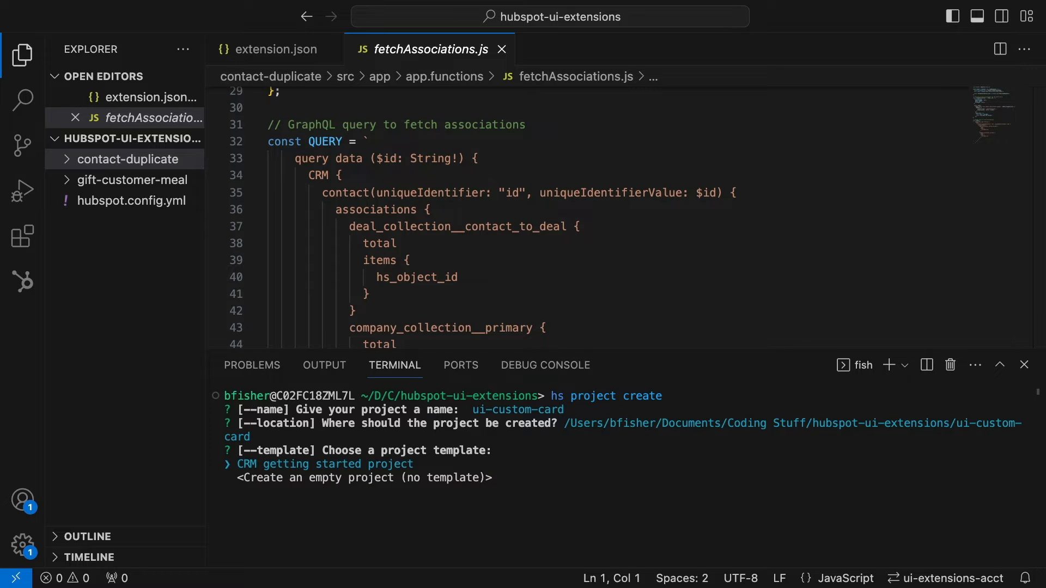
click(137, 310)
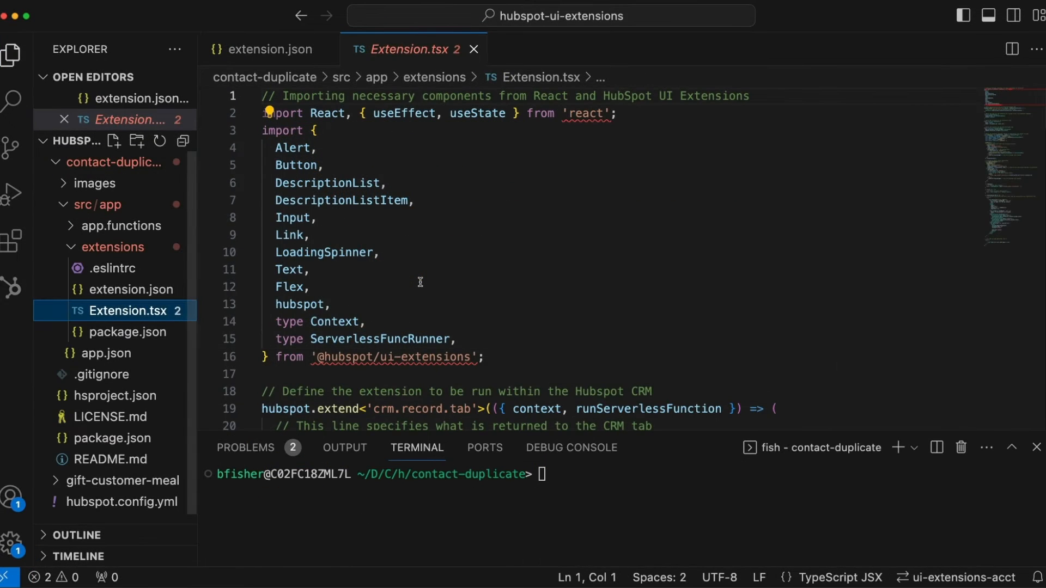
mouse_move(453, 287)
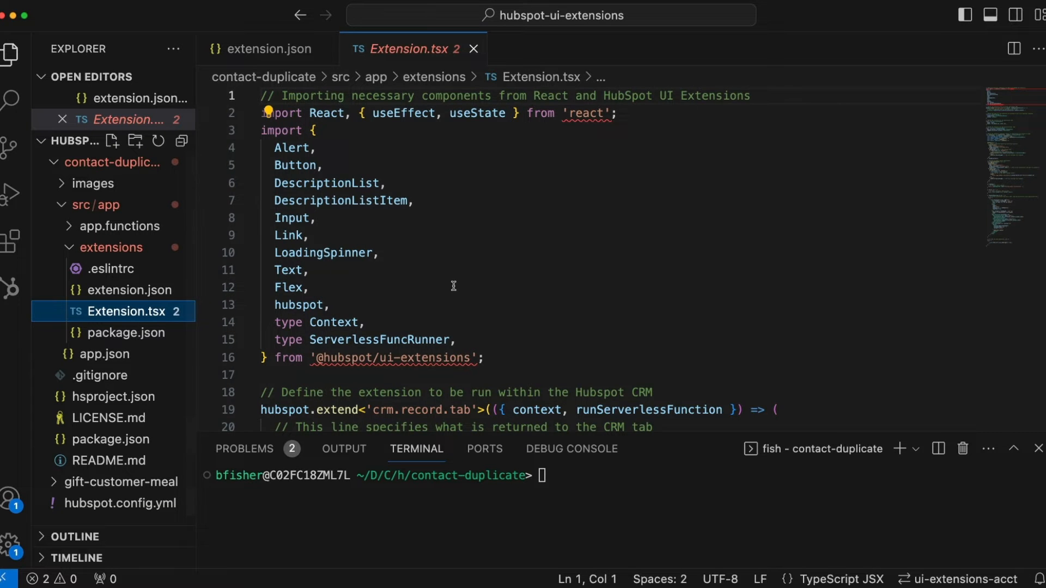
scroll(down, 3)
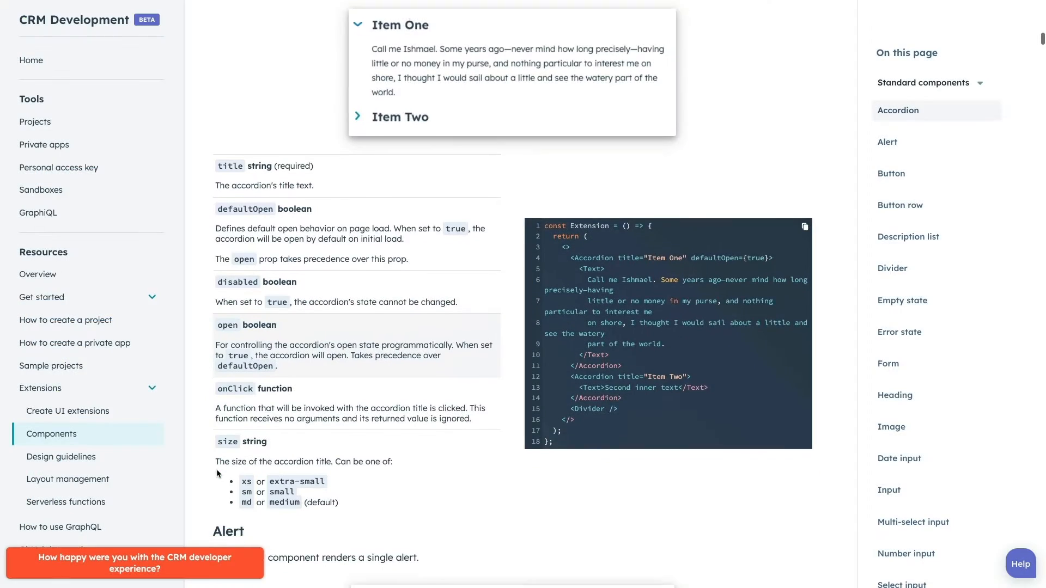
- Scroll the CRM Components docs past Accordion to the Alert component's color variants
scroll(down, 3)
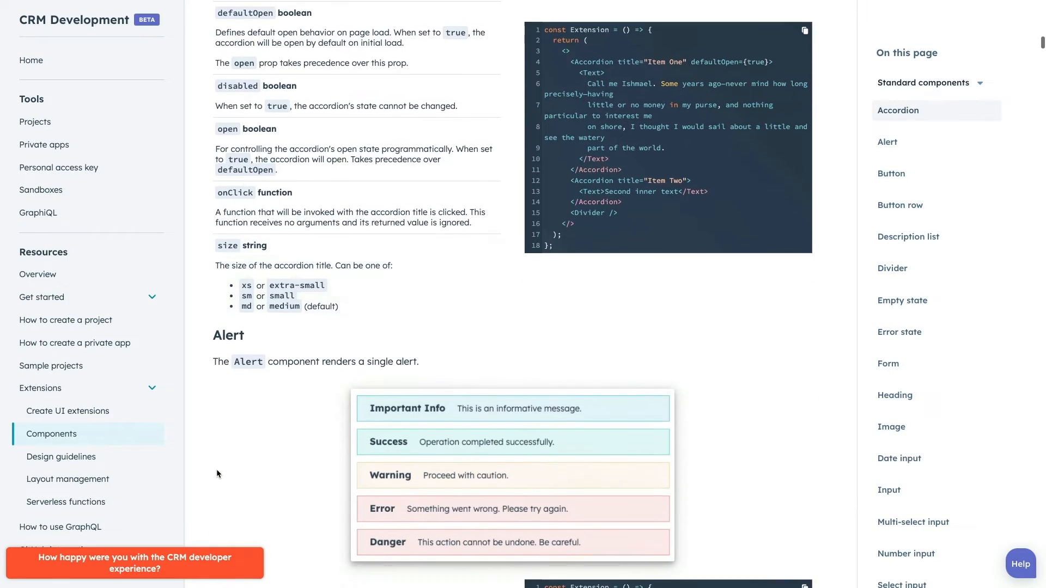
scroll(down, 3)
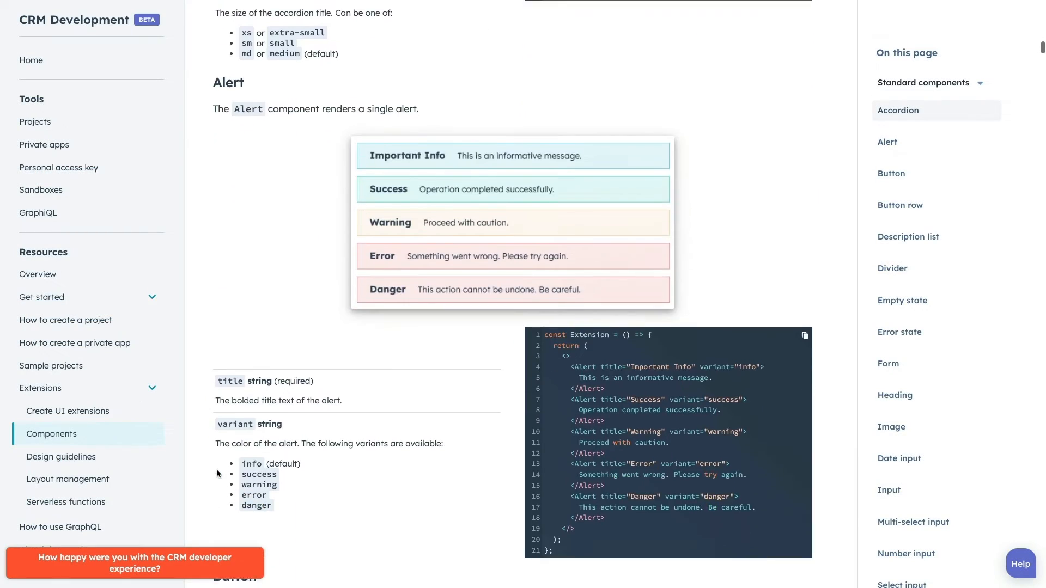
scroll(down, 3)
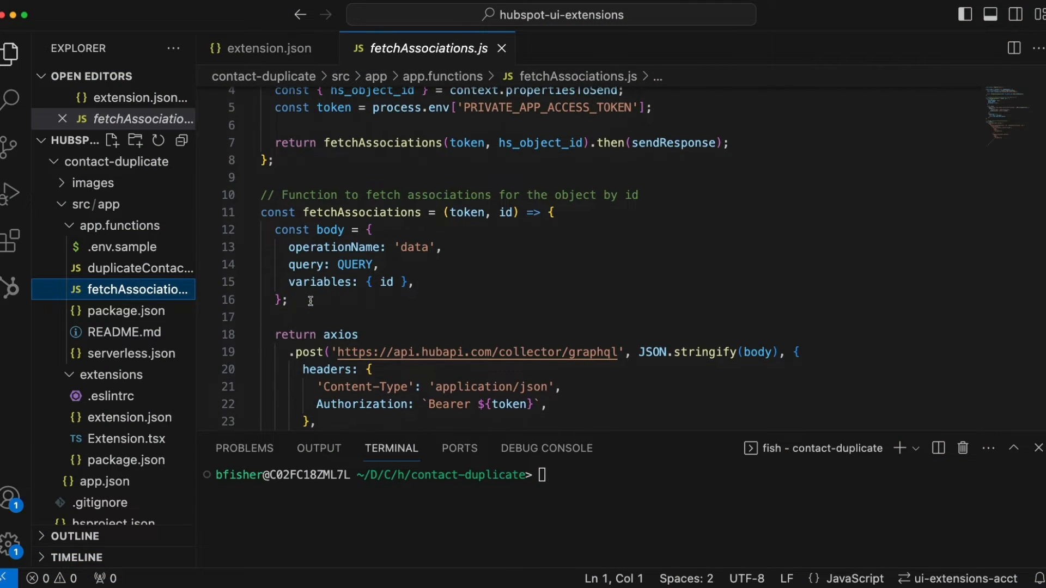
- Scroll through fetchAssociations.js to its GraphQL contact-to-deal associations query
scroll(down, 3)
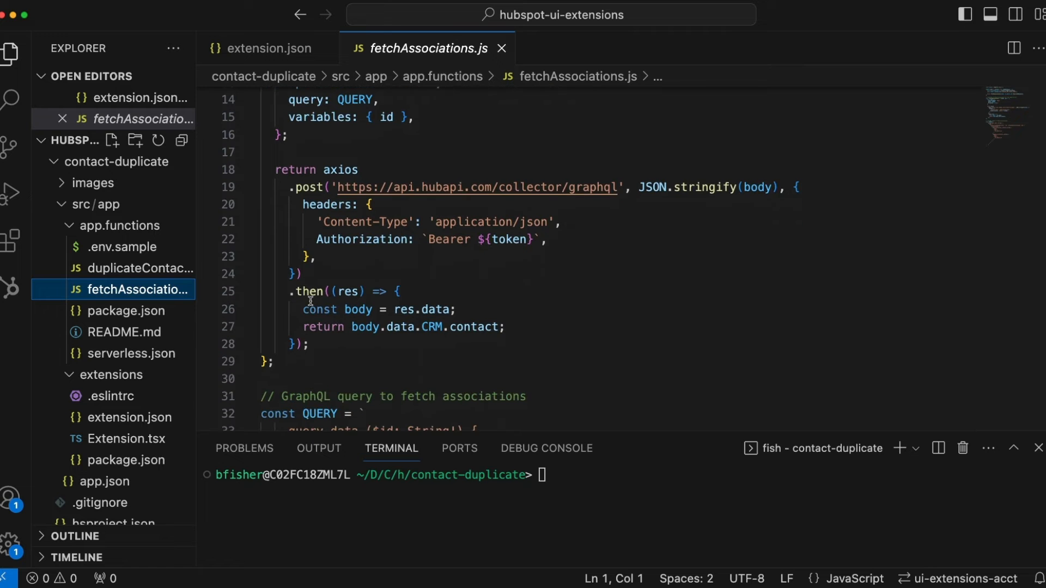
scroll(down, 3)
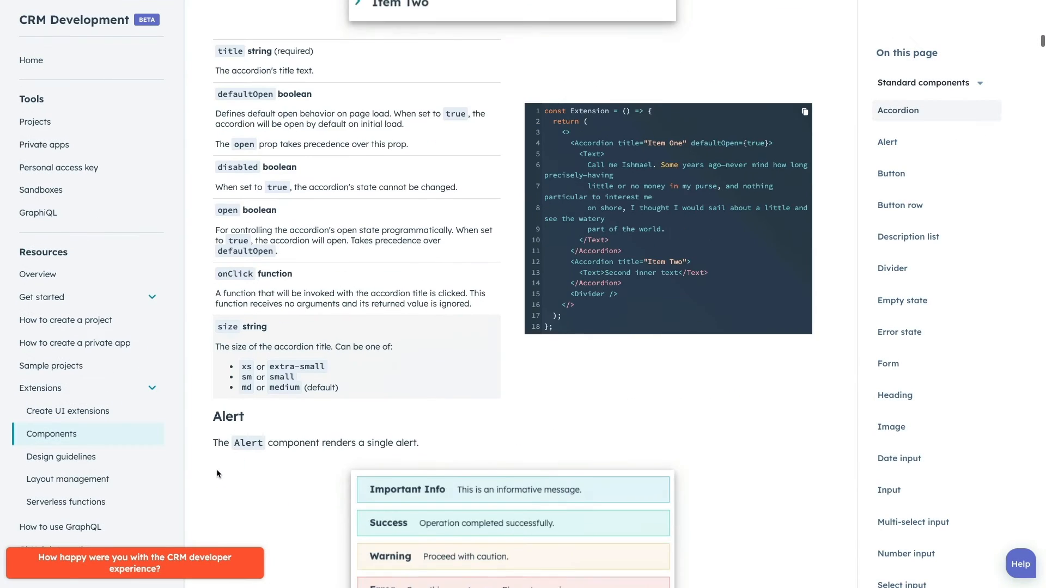
scroll(down, 3)
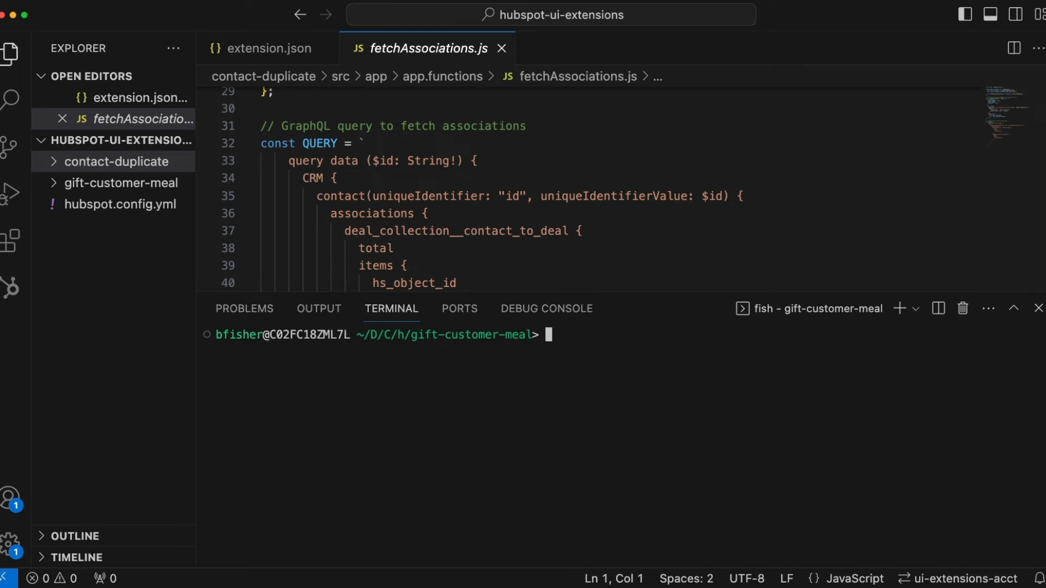
- Enter hs project upload in the gift-customer-meal terminal
text(hs project upload)
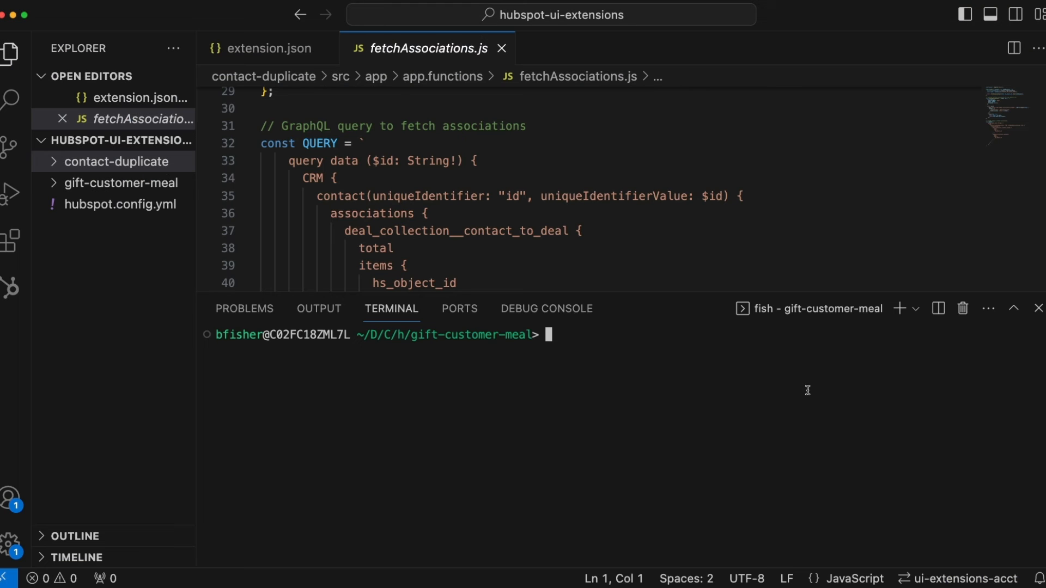
text(hs project upload)
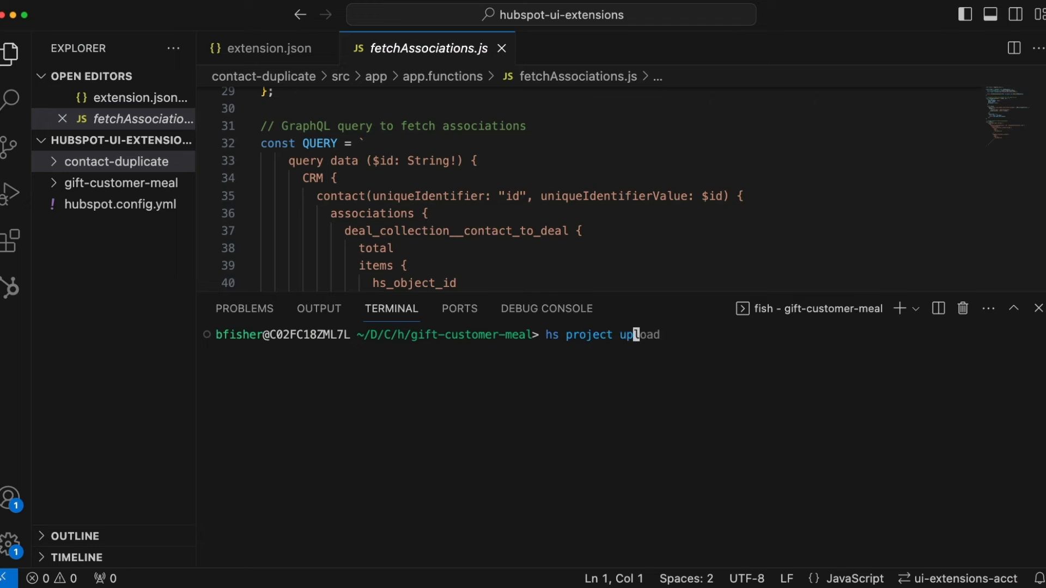